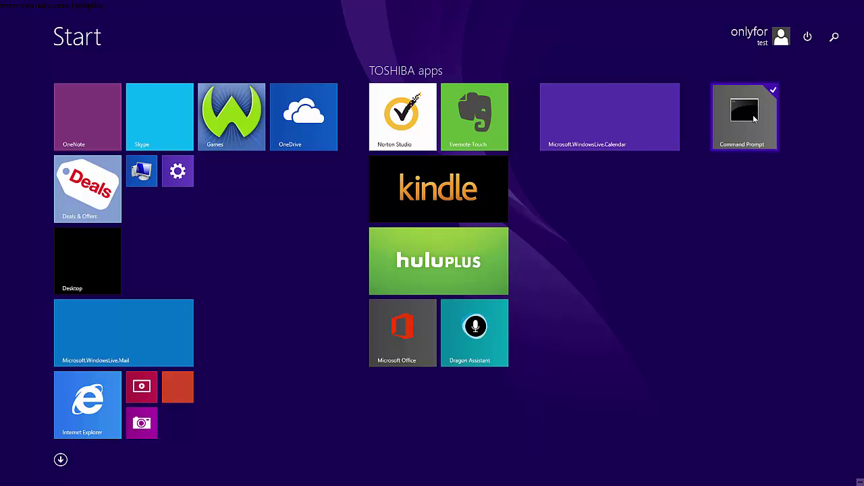
# - Reveal the Run as administrator option for the Command Prompt tile on the Start screen
pyautogui.click(755, 118)
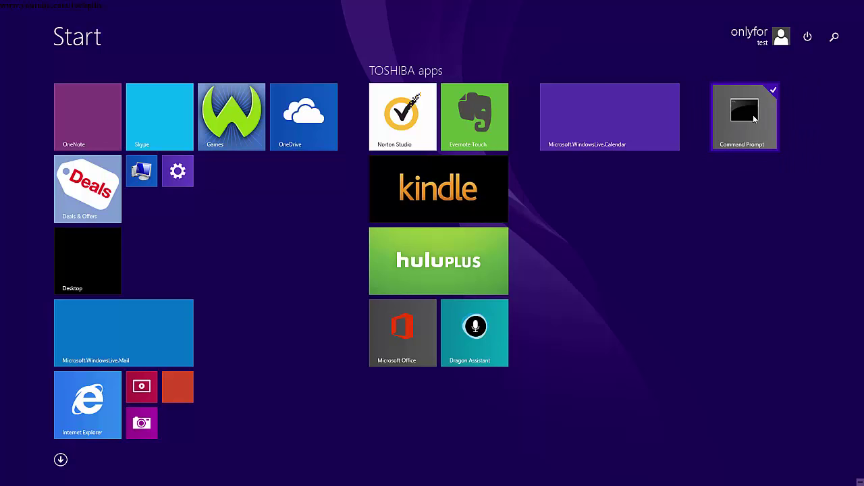
pyautogui.click(753, 118)
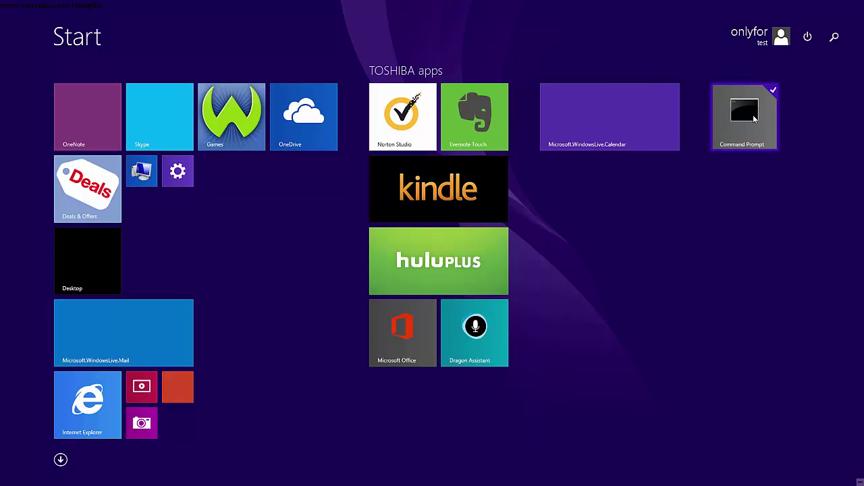
pyautogui.click(753, 117)
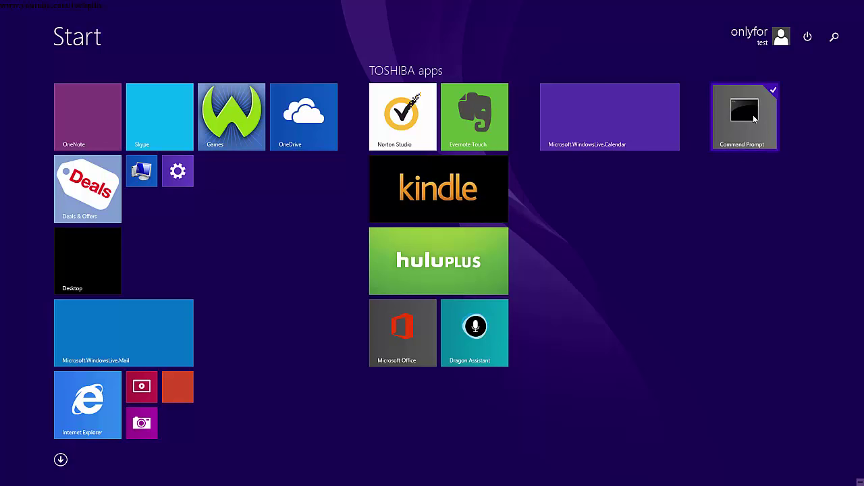
pyautogui.click(754, 118)
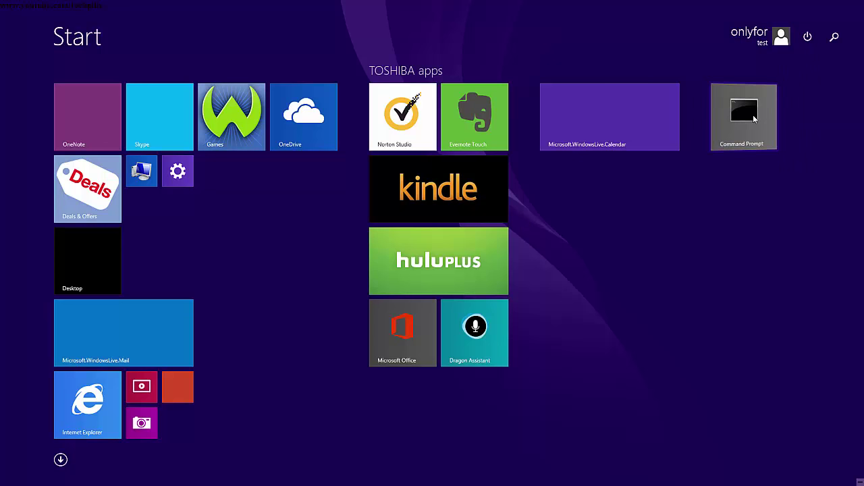
pyautogui.rightClick(744, 117)
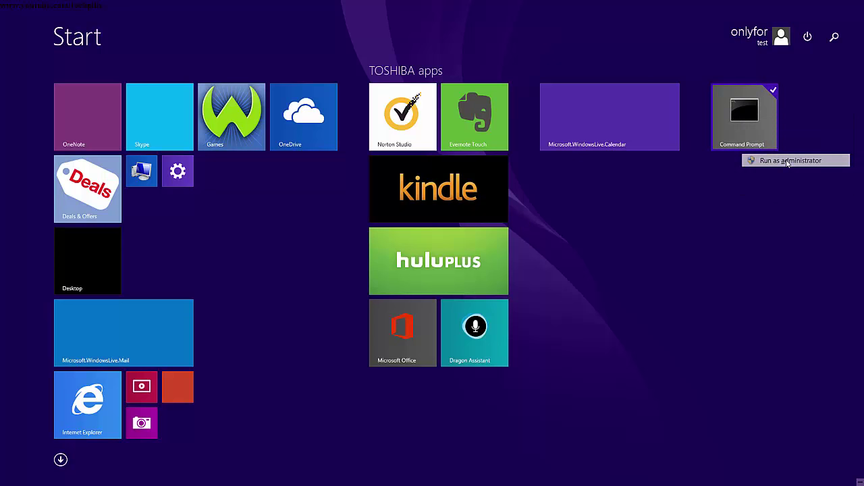
# - Run ipconfig /flushdns in an elevated Command Prompt to clear the DNS resolver cache
pyautogui.click(790, 160)
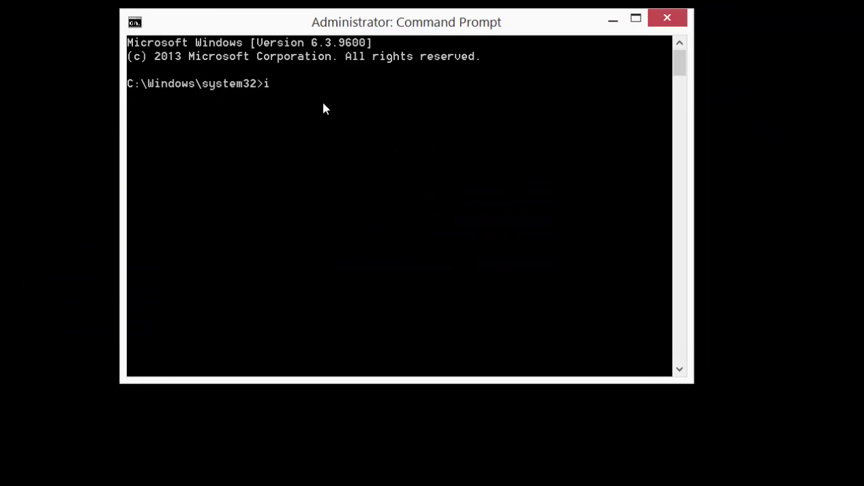
pyautogui.write('pconfig')
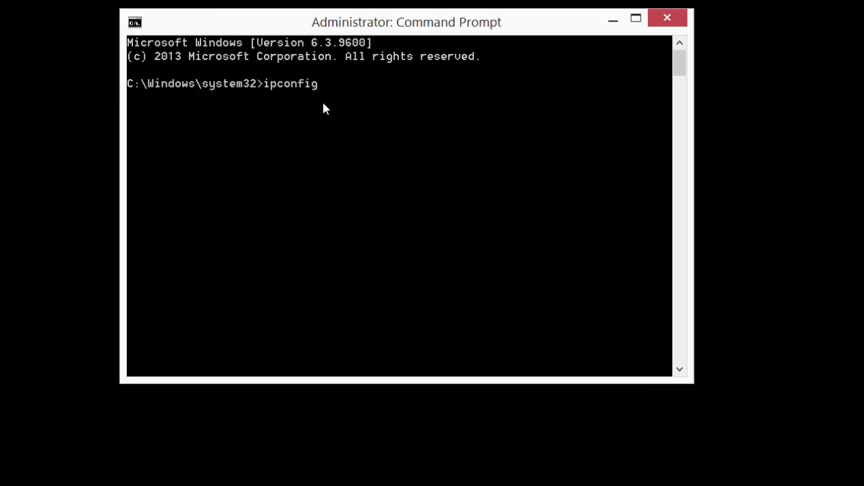
pyautogui.write('/')
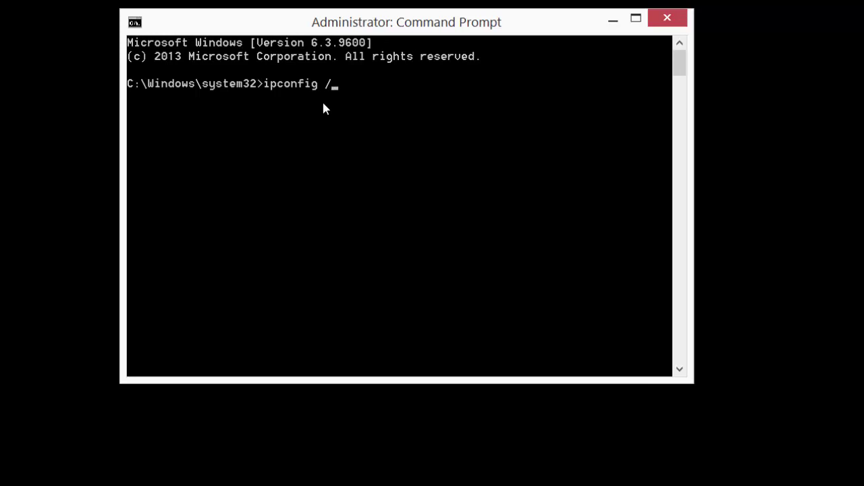
pyautogui.write('flushdns')
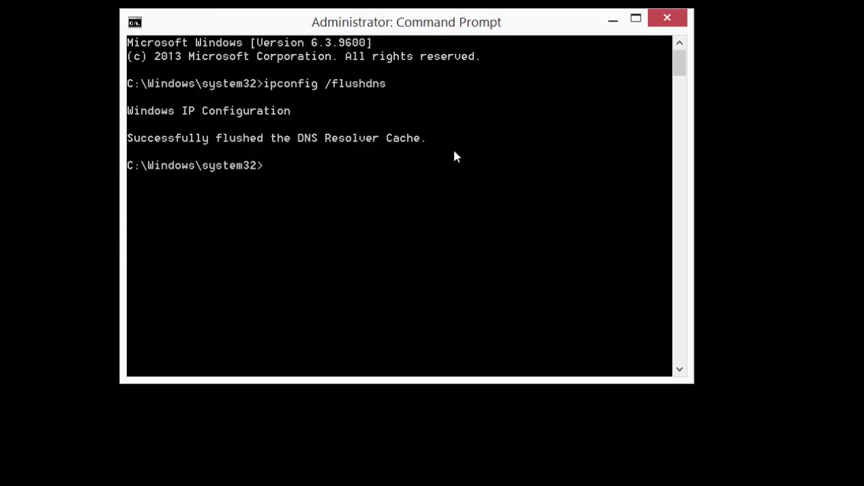
pyautogui.moveTo(456, 149)
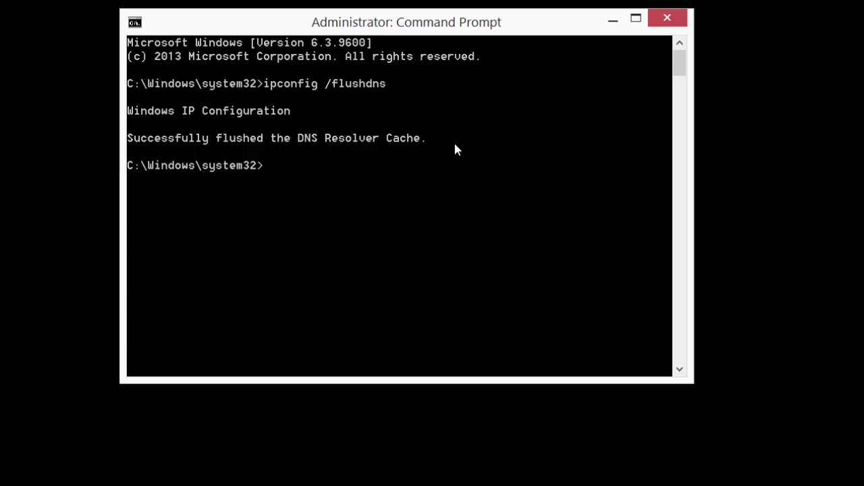
pyautogui.moveTo(322, 176)
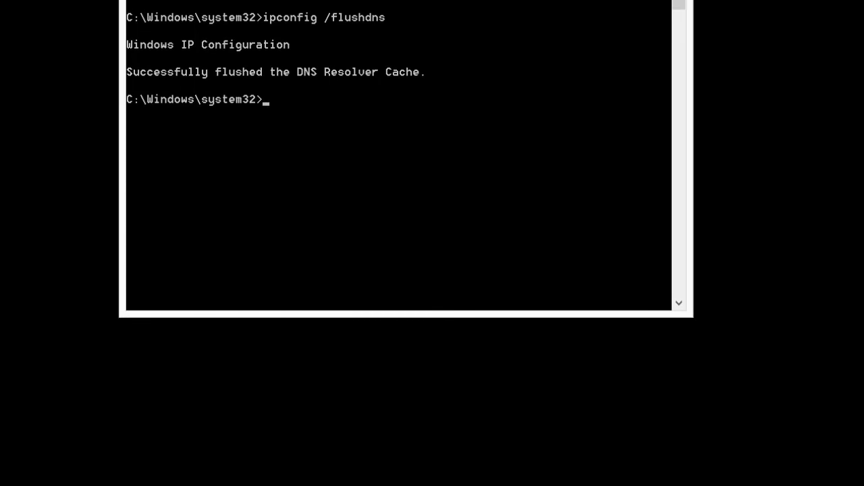
pyautogui.moveTo(314, 114)
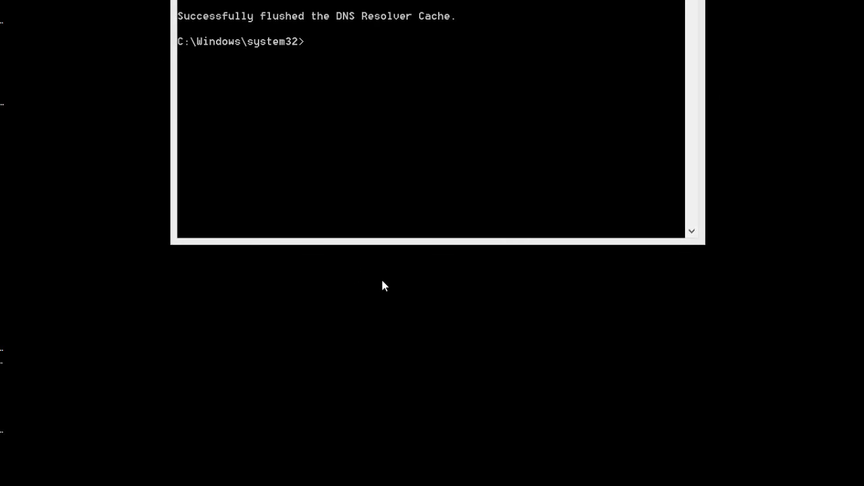
# - Start a new desktop shortcut and select the rundll32 ProcessIdleTasks command line in Notepad
pyautogui.rightClick(383, 285)
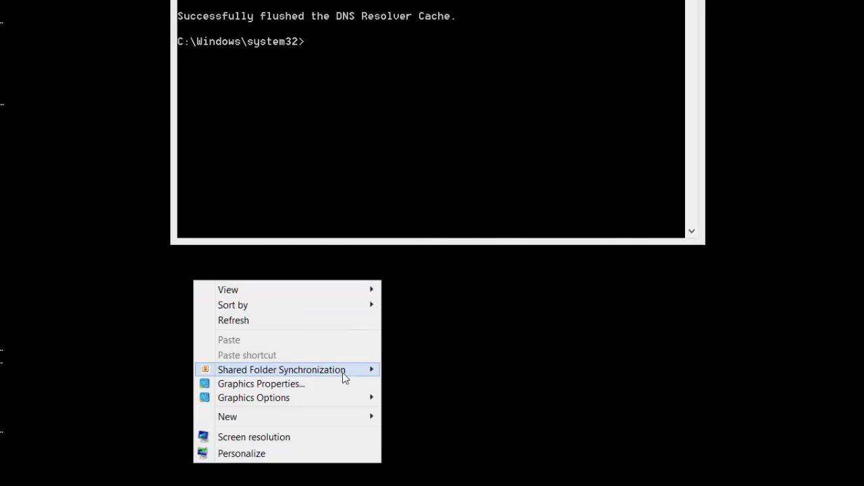
pyautogui.moveTo(347, 425)
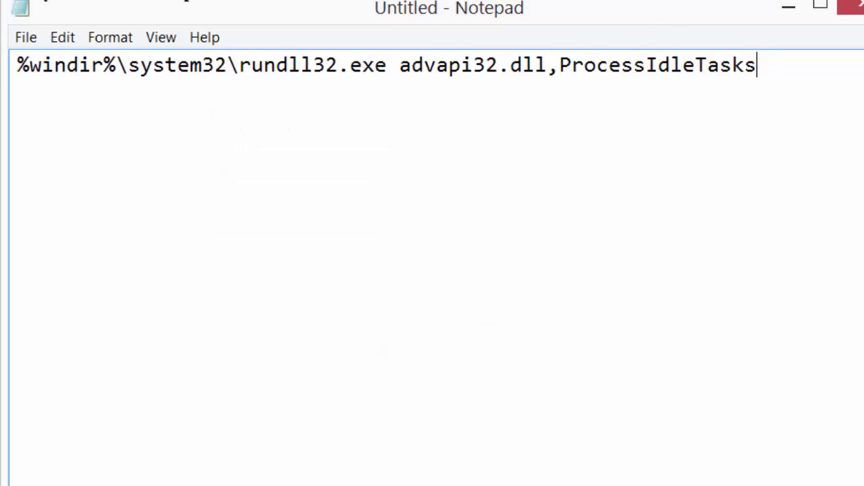
pyautogui.press('ctrl+a')
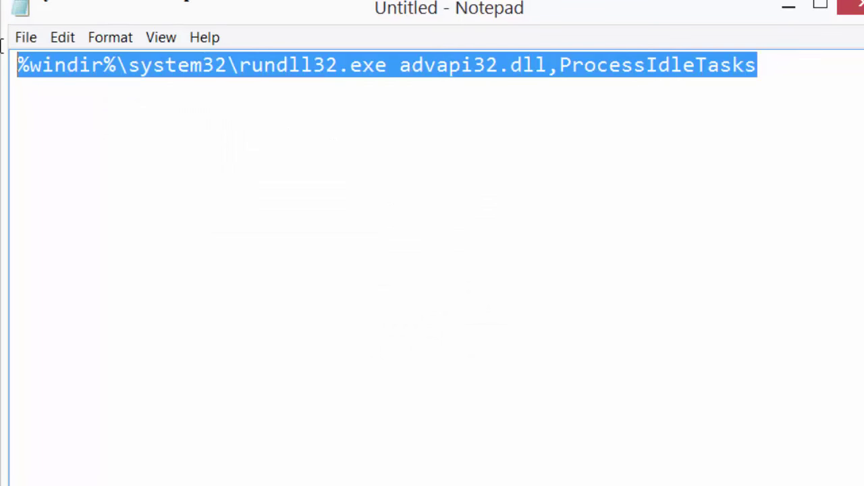
pyautogui.click(765, 66)
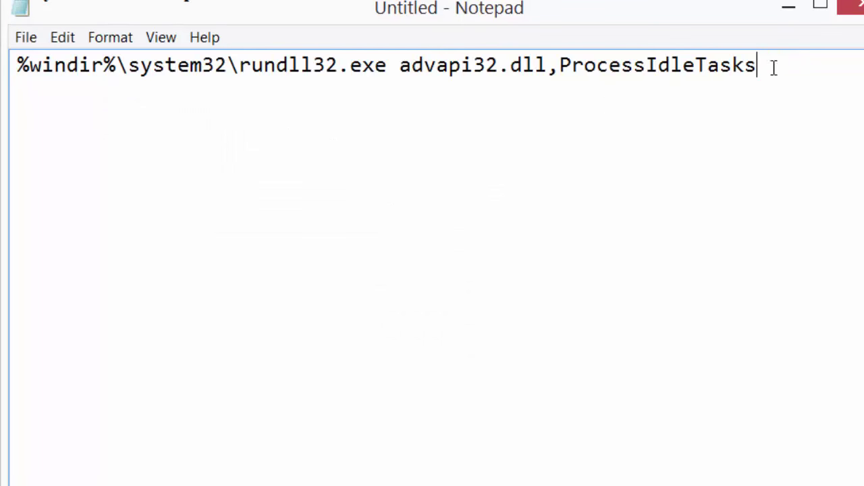
pyautogui.press('ctrl+a')
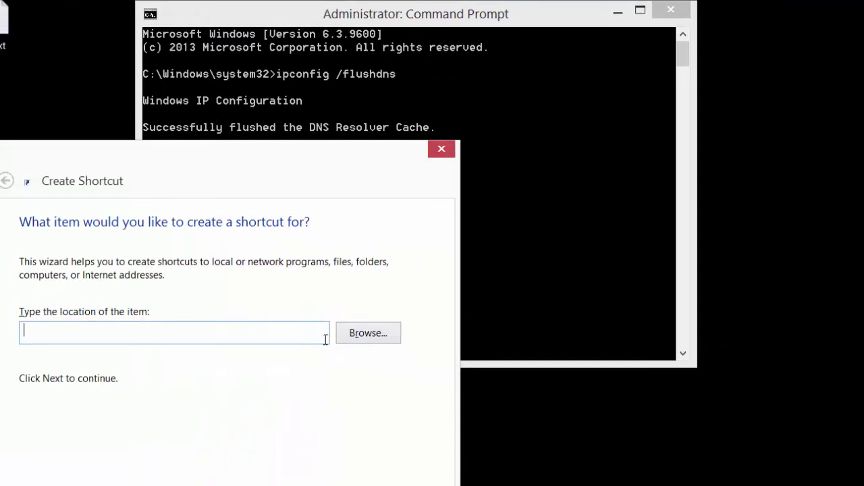
# - Create the 'Clear DNS Cache' shortcut targeting %windir%\system32\rundll32.exe advapi32.dll,ProcessIdleTasks
pyautogui.write('%windir%\\system32\\rundll32.exe advapi32.dll,ProcessIdleTasks')
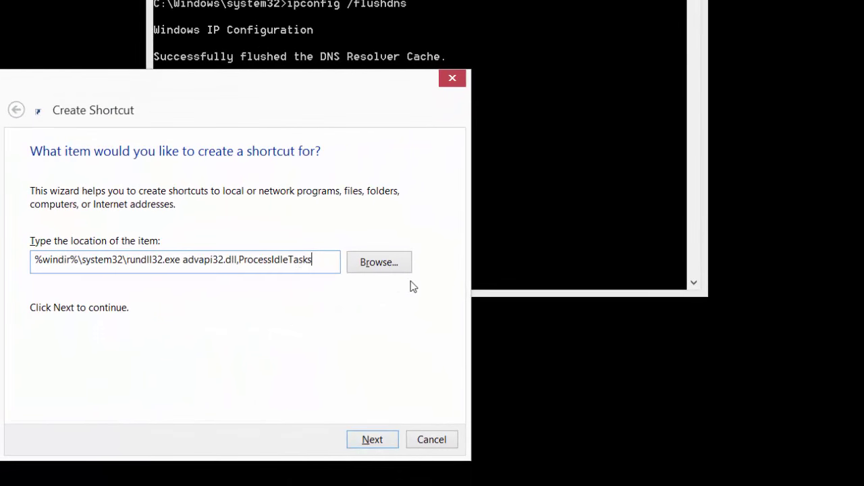
pyautogui.click(372, 440)
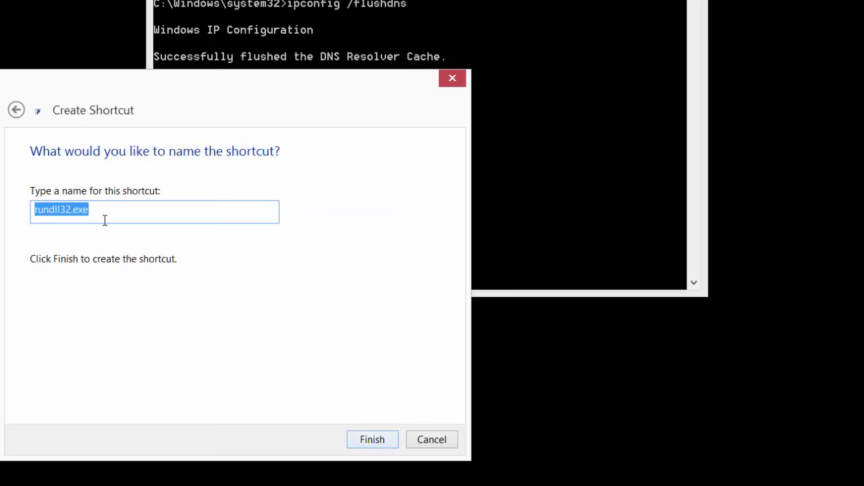
pyautogui.moveTo(138, 222)
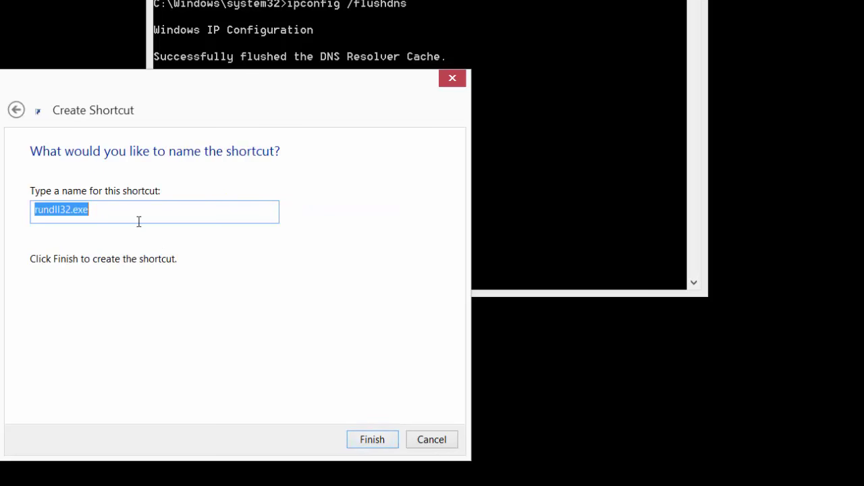
pyautogui.write('Clear C')
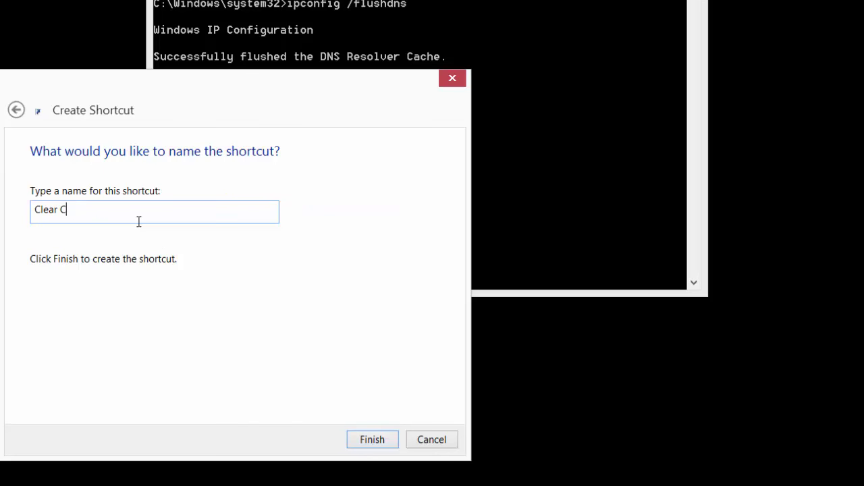
pyautogui.write('DNS Ca')
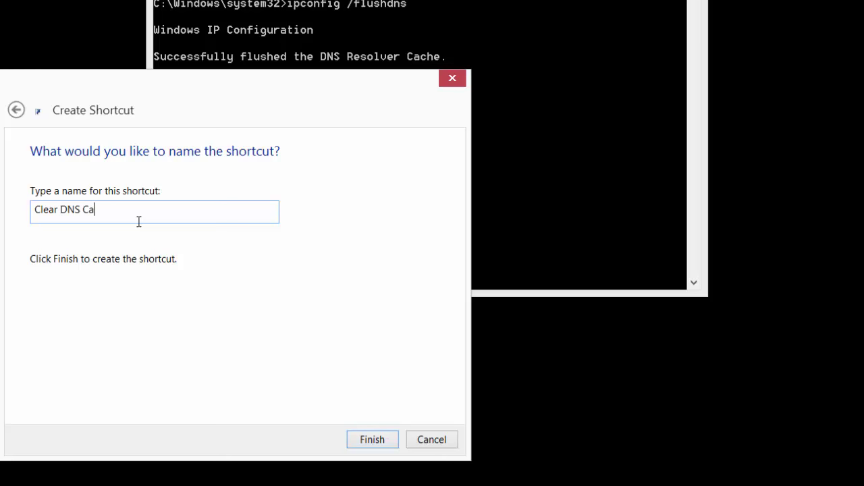
pyautogui.click(372, 440)
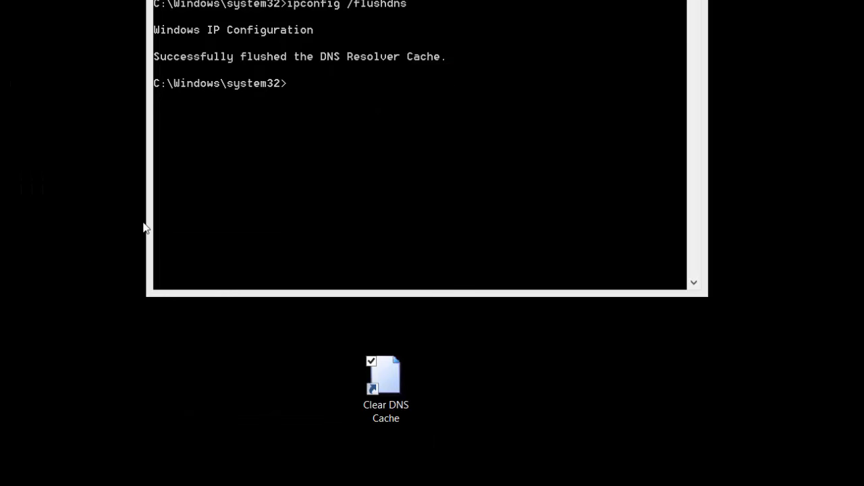
pyautogui.click(386, 378)
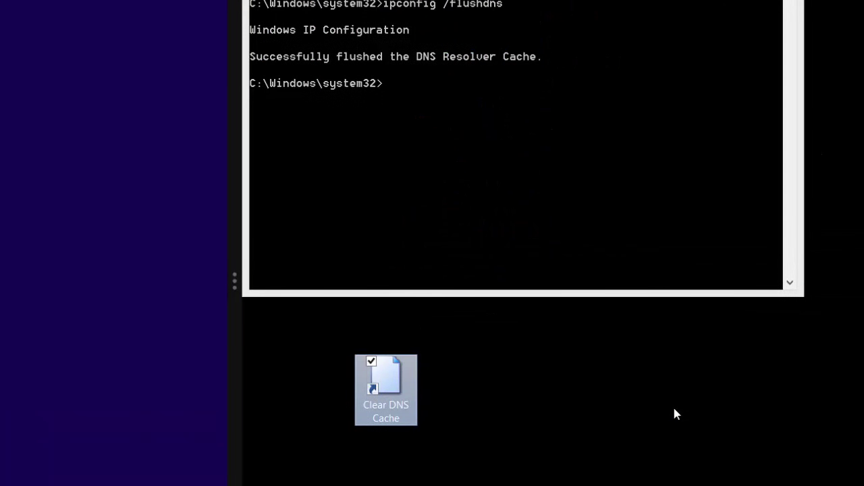
pyautogui.moveTo(81, 112)
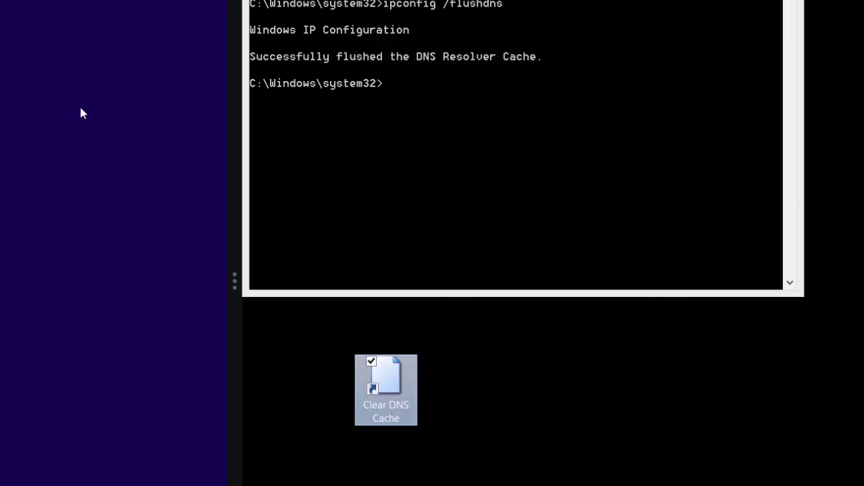